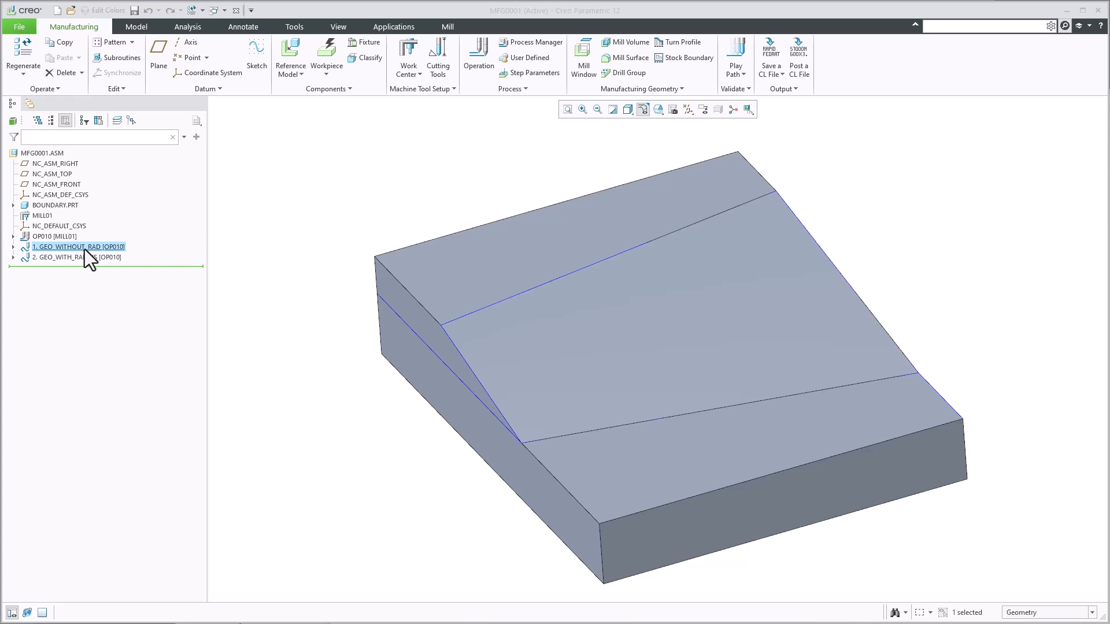
# Step: Bring up the context menu on the GEO_WITHOUT_RAD step to start Edit Definition
pyautogui.rightClick(77, 246)
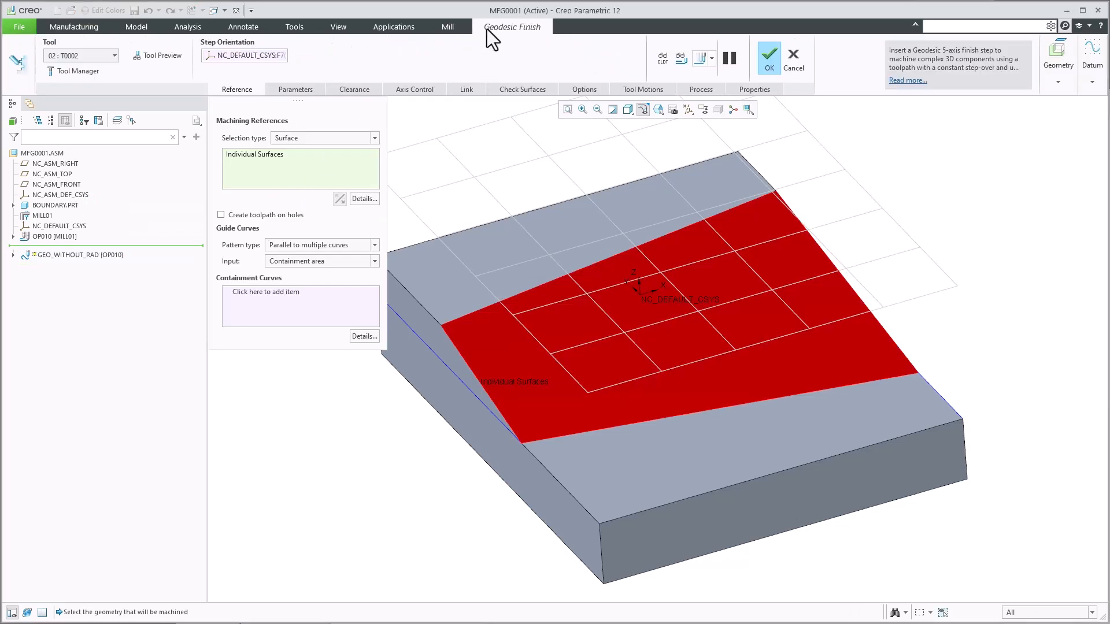
pyautogui.moveTo(414, 89)
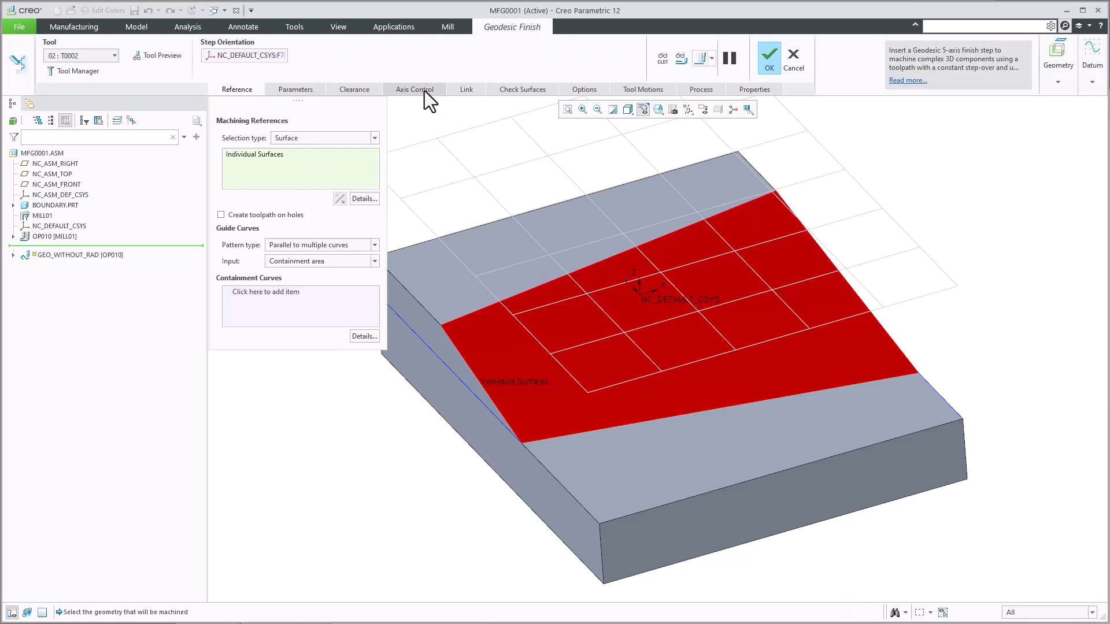
# Step: Show the step's Parameters, select MAX_CORNER_RADIUS (still 0) and enable the live toolpath preview
pyautogui.click(295, 89)
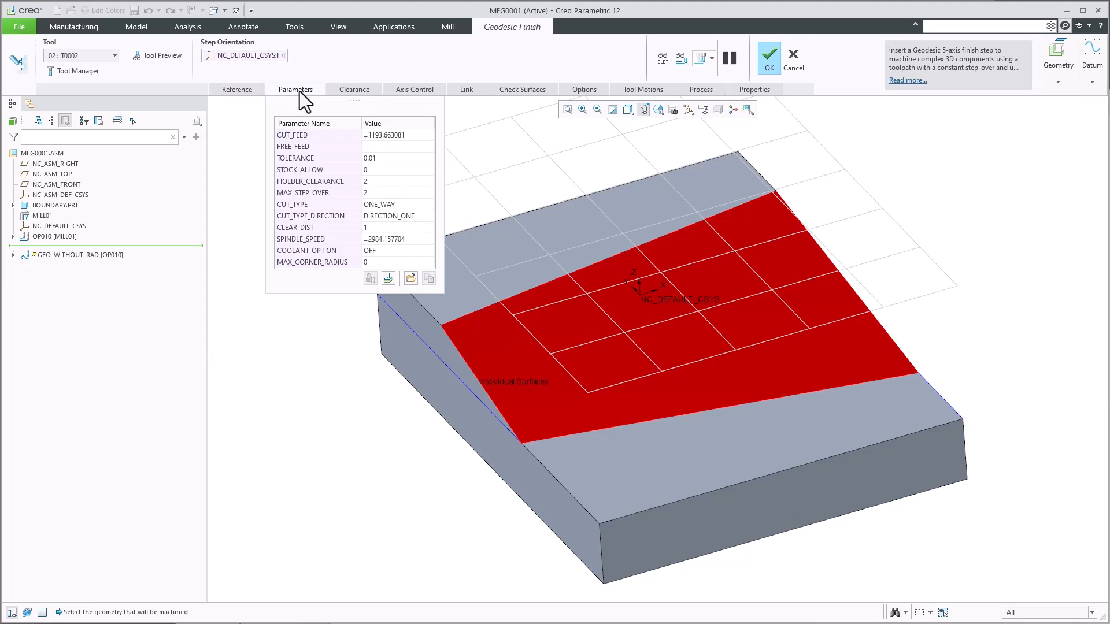
pyautogui.moveTo(304, 106)
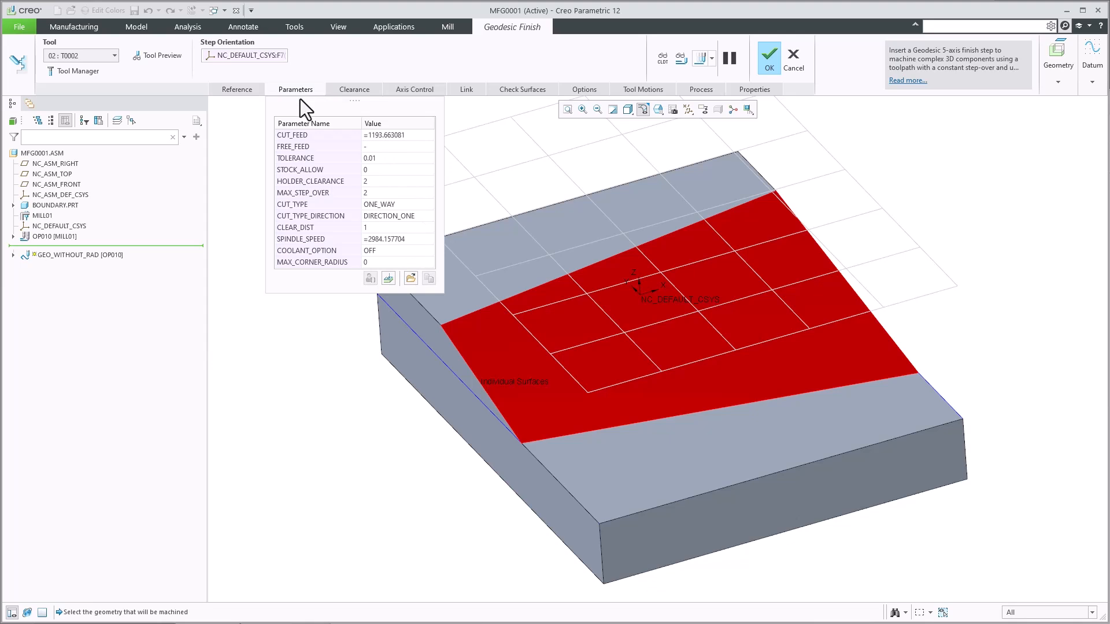
pyautogui.click(311, 263)
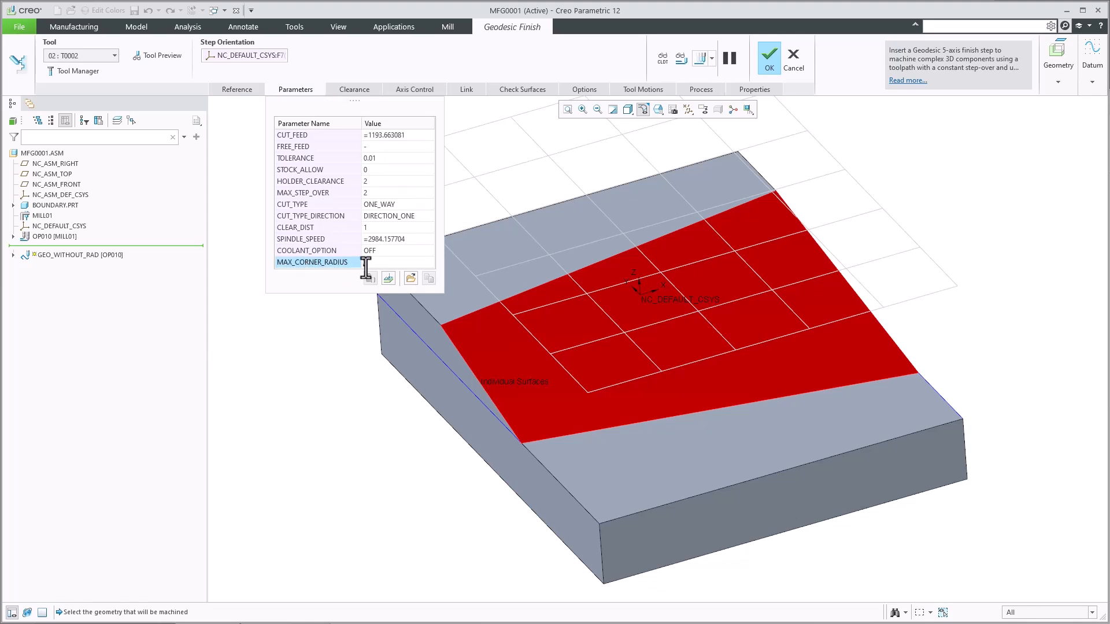
pyautogui.click(679, 58)
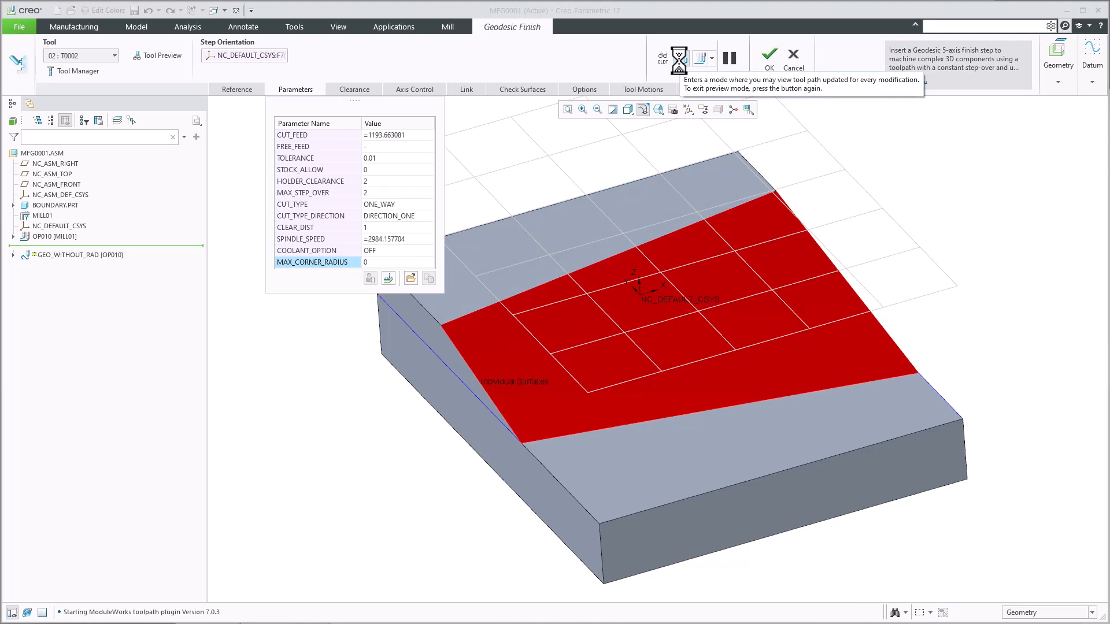
pyautogui.click(680, 58)
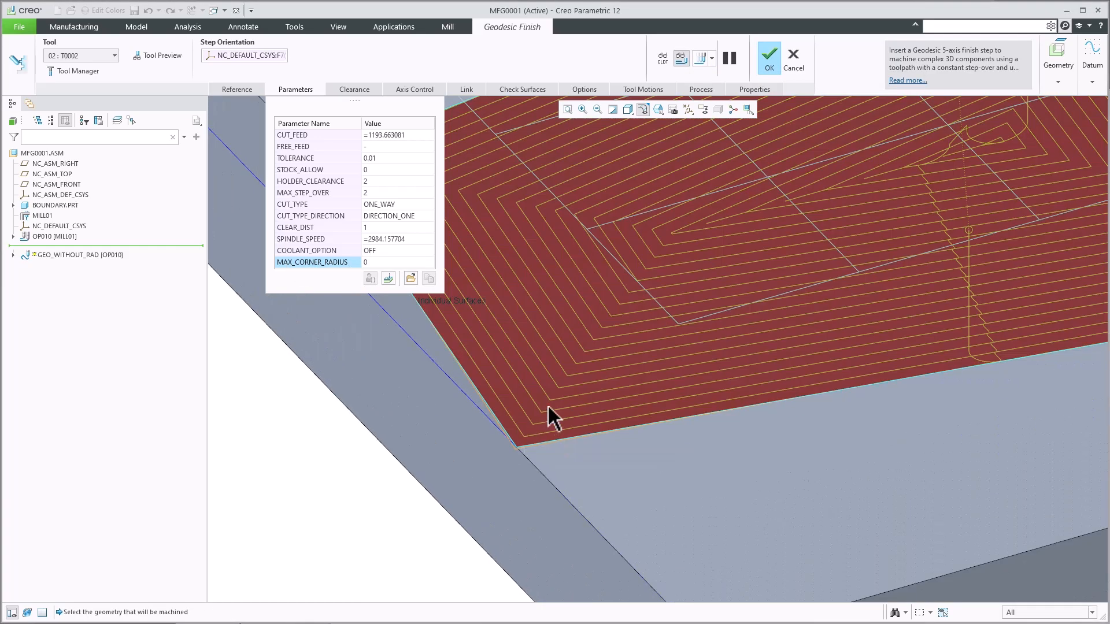
pyautogui.moveTo(554, 411)
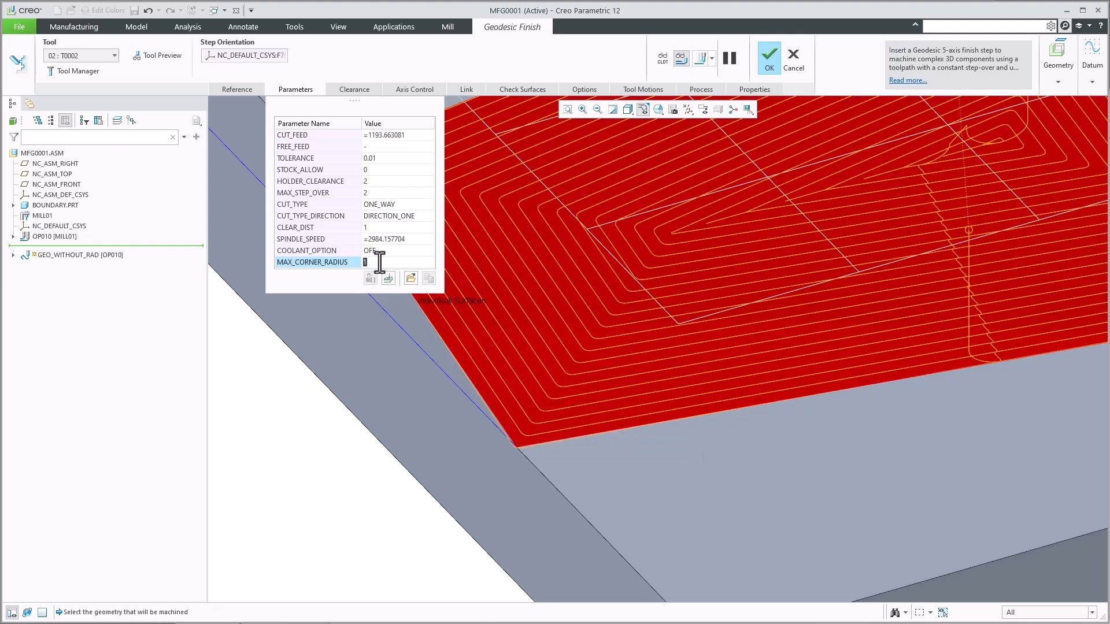
# Step: Enter 100 for MAX_CORNER_RADIUS, inspect the rounded toolpath and confirm with OK to save the step
pyautogui.write('100')
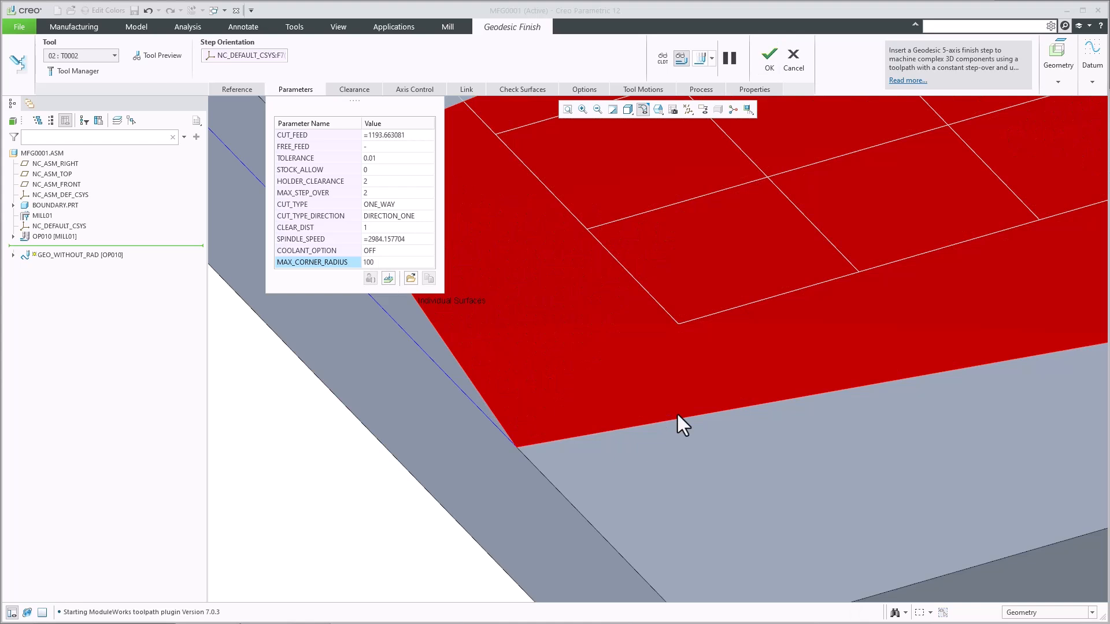
pyautogui.moveTo(623, 406)
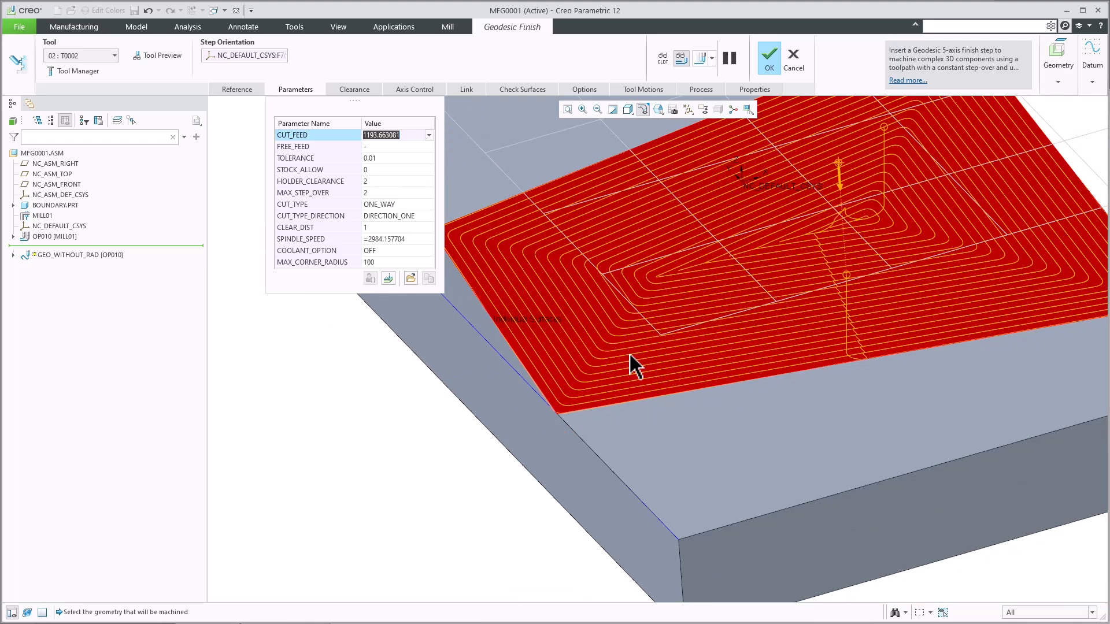
pyautogui.moveTo(634, 364); pyautogui.dragTo(594, 414)
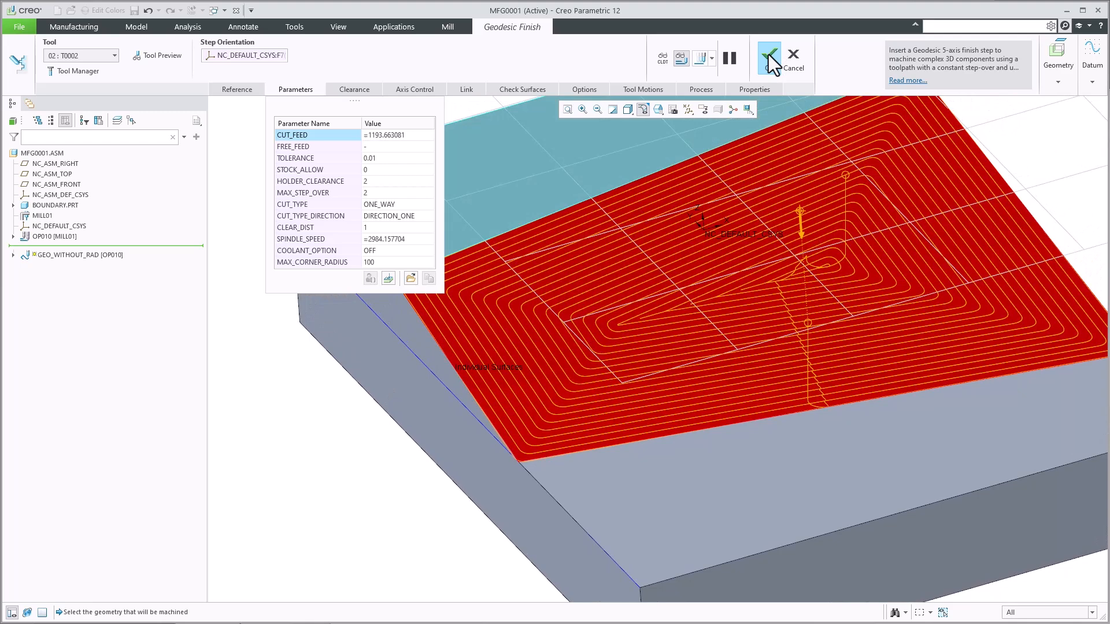
pyautogui.click(768, 57)
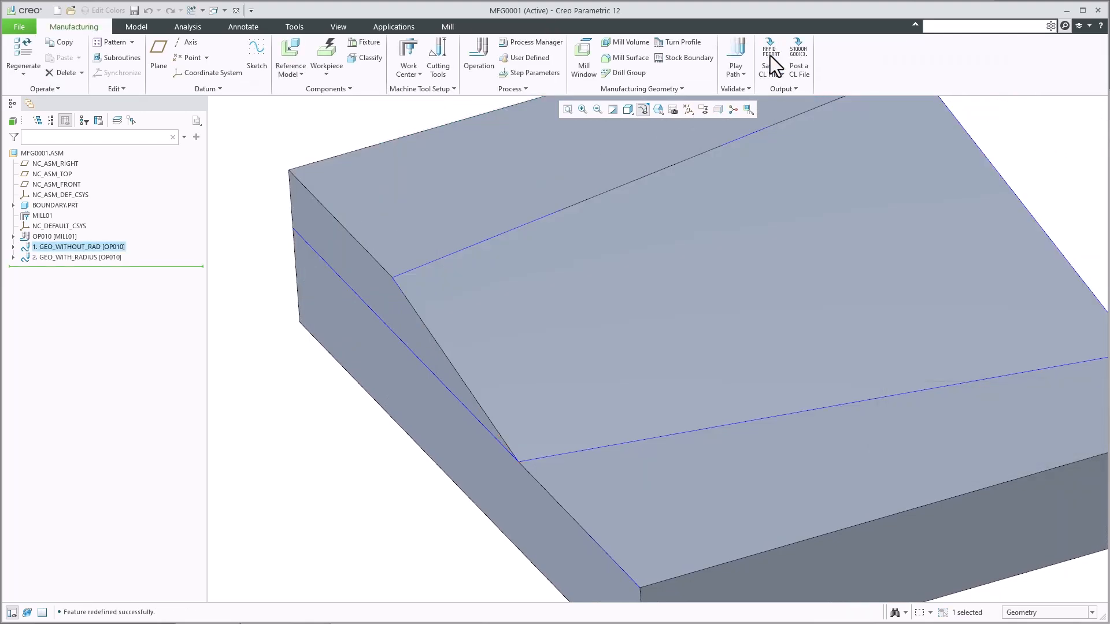